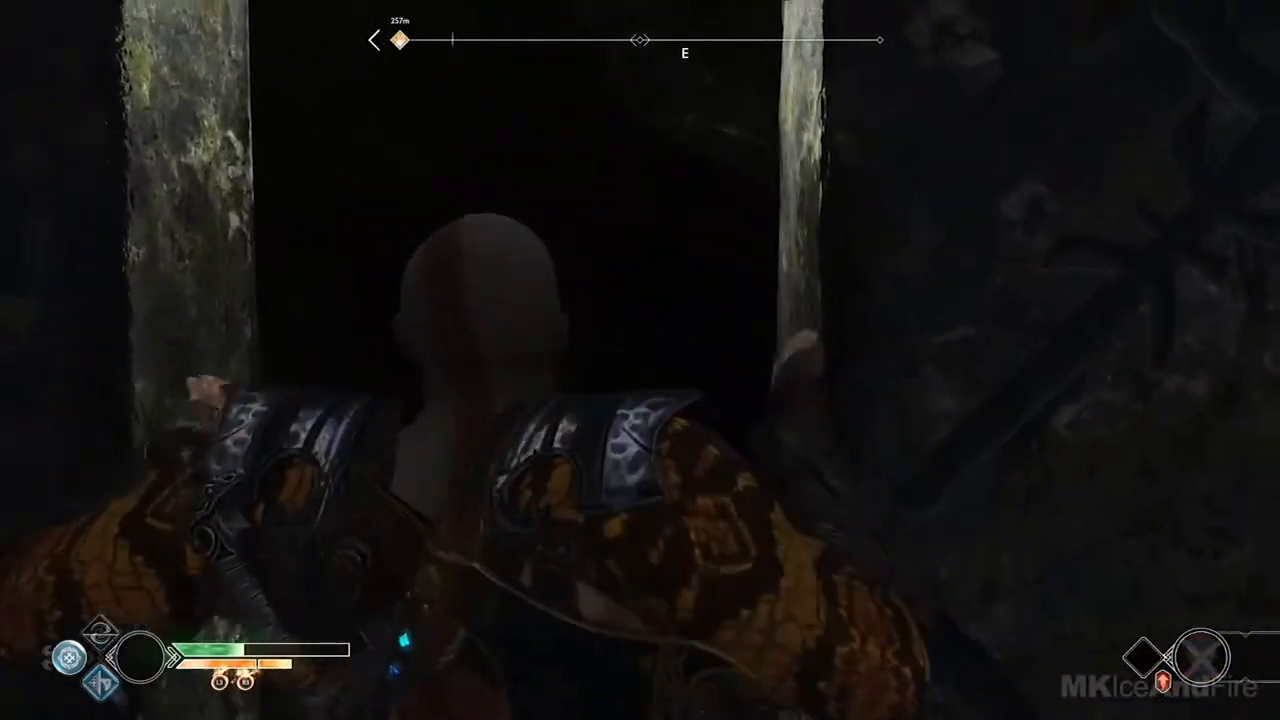
- Search Google Images for 'cool car smashed' and scroll through the results
key("w")
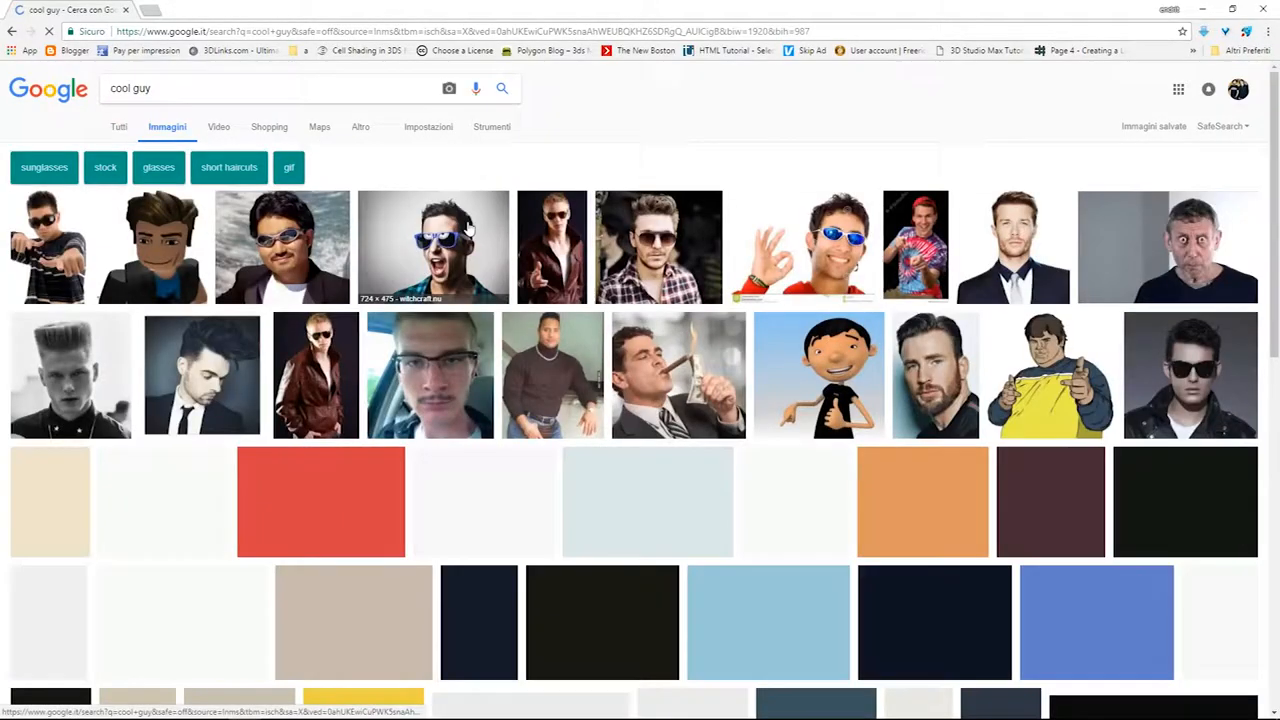
scroll("down", 3)
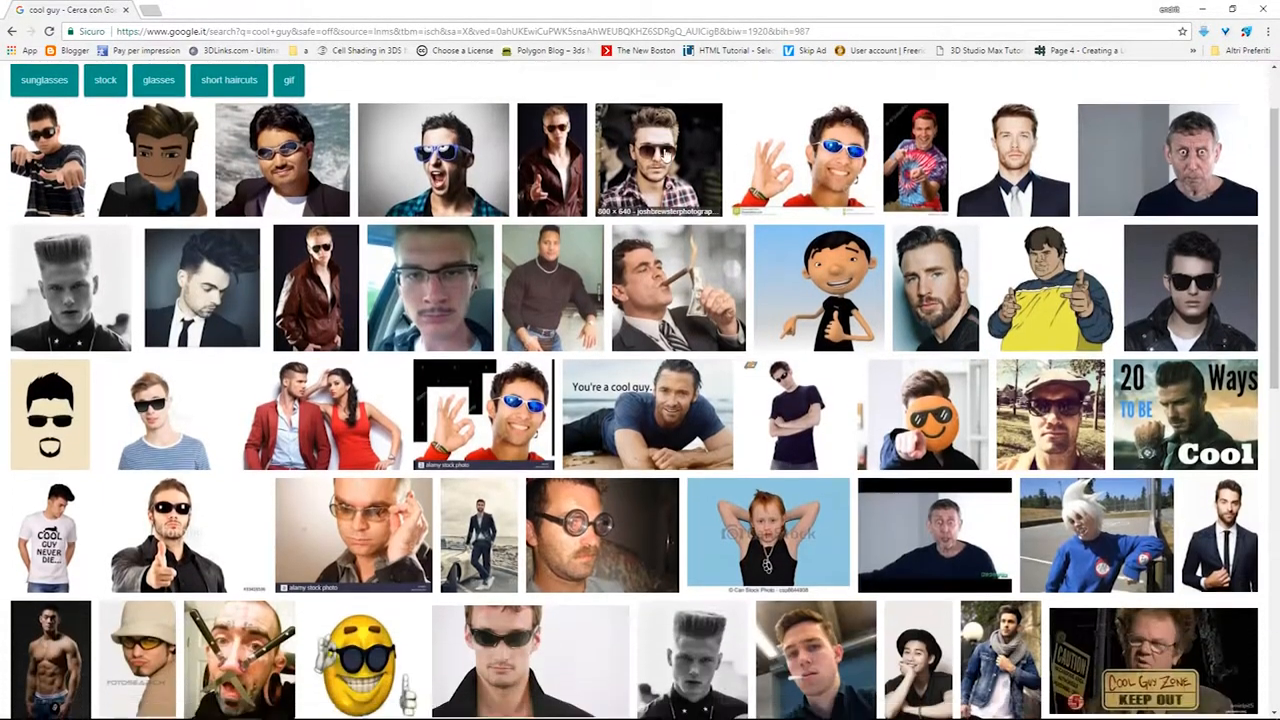
type("cool car smashed")
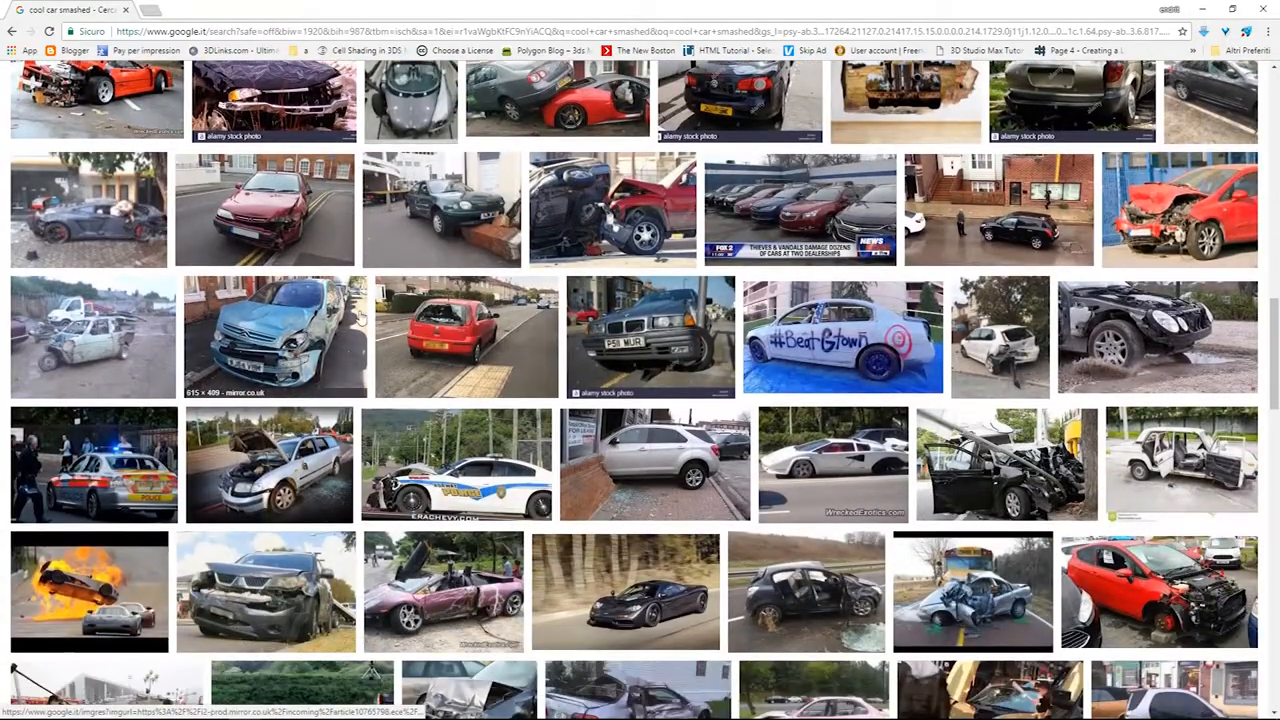
scroll("down", 3)
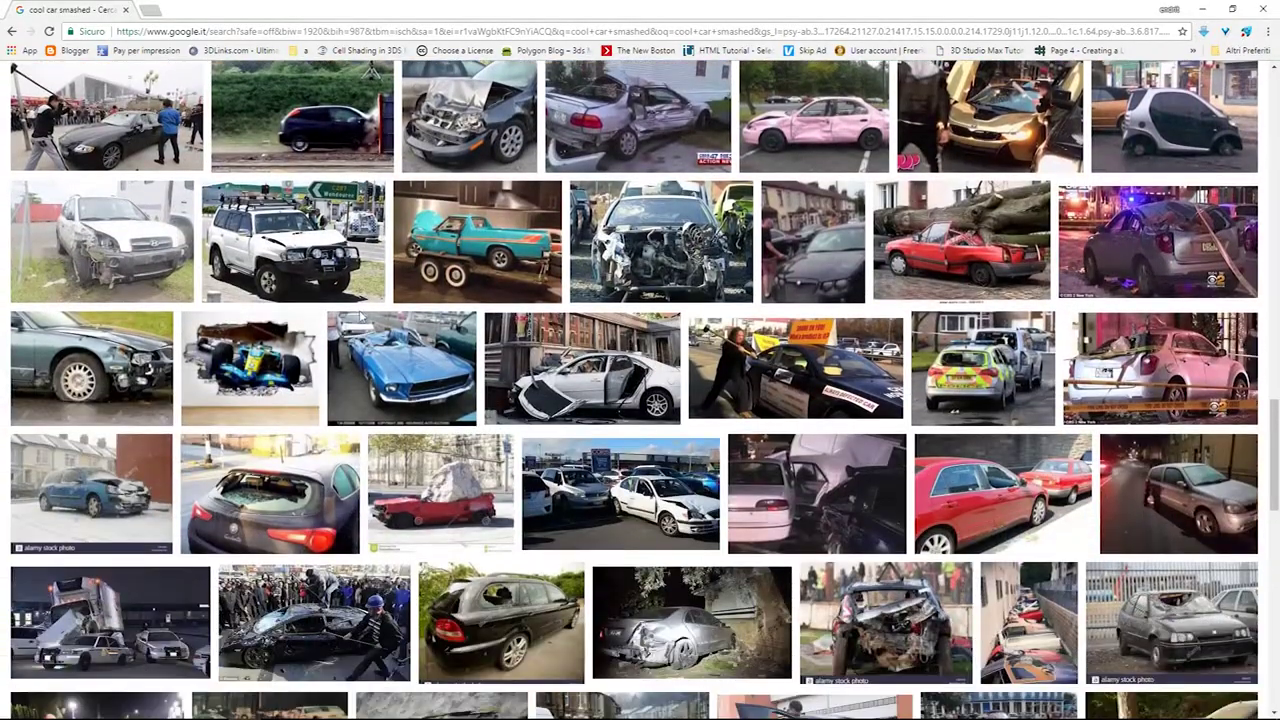
scroll("down", 3)
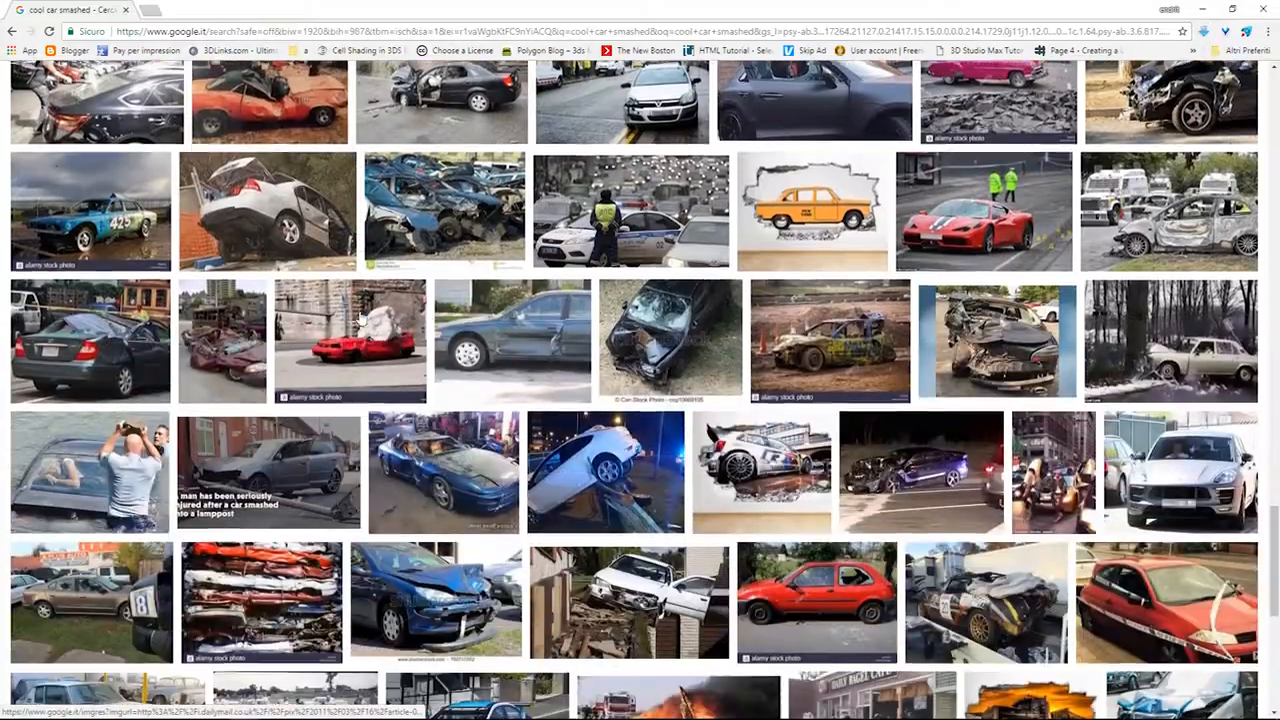
- Search Google Images for 'cartoon box' and scroll through the results
type("cartoon box")
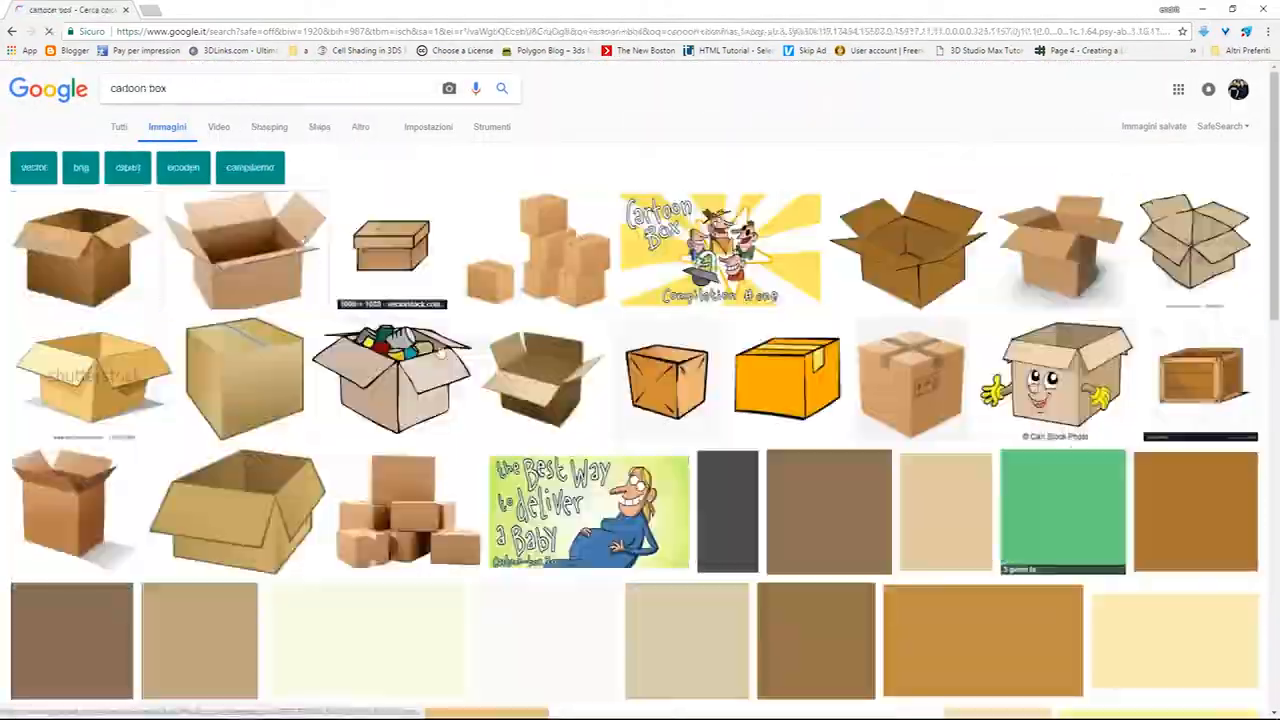
scroll("down", 3)
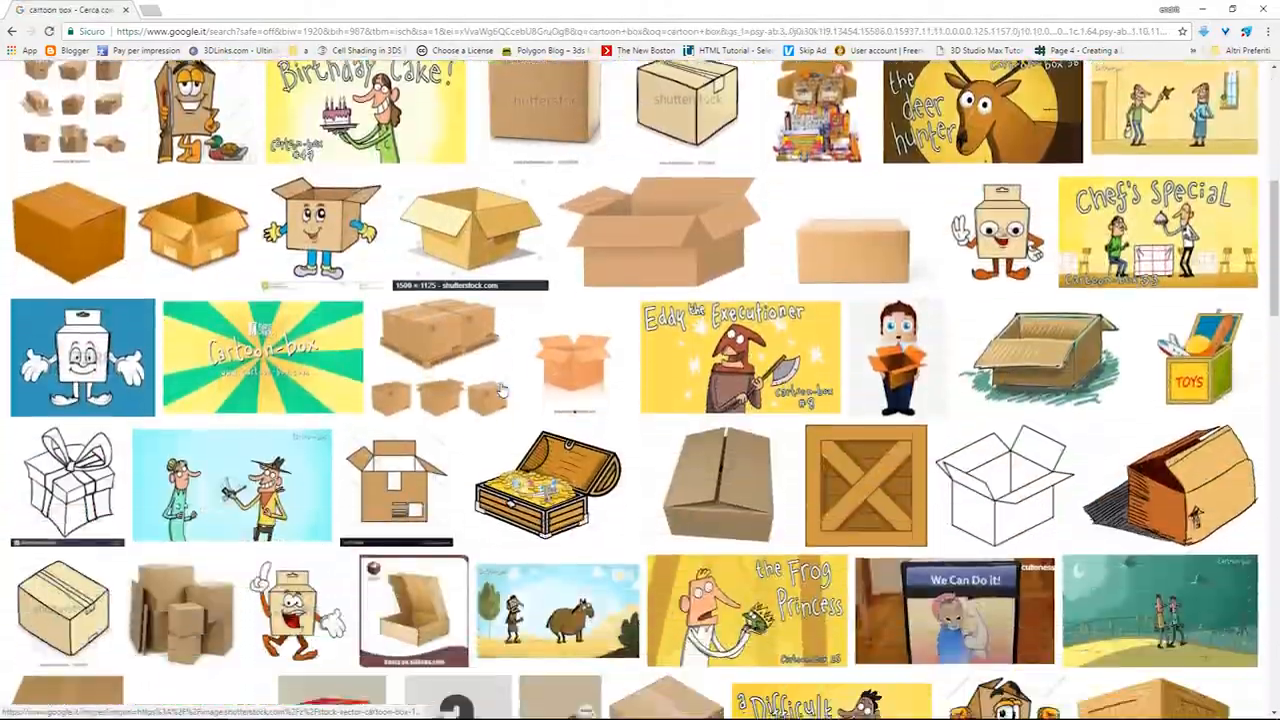
scroll("down", 3)
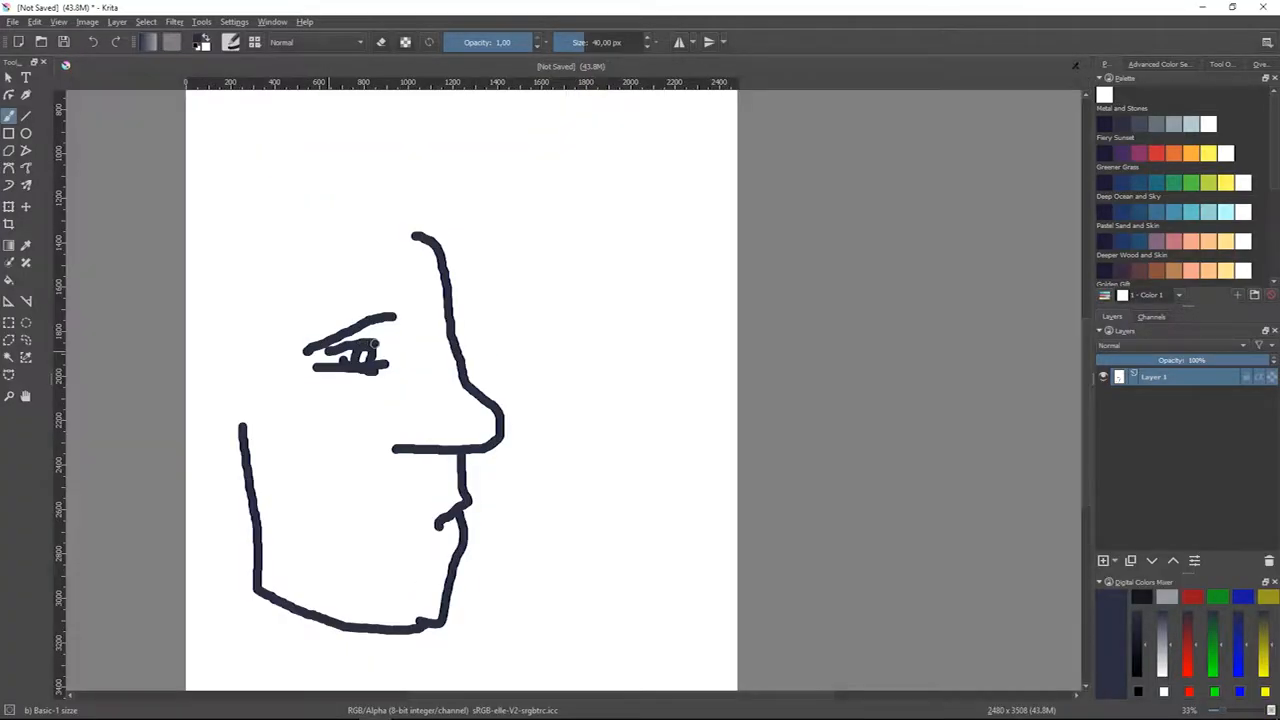
- Sketch a stroke of the second, straighter-lined profile face beside the first
left_click_drag(576, 190, 656, 344)
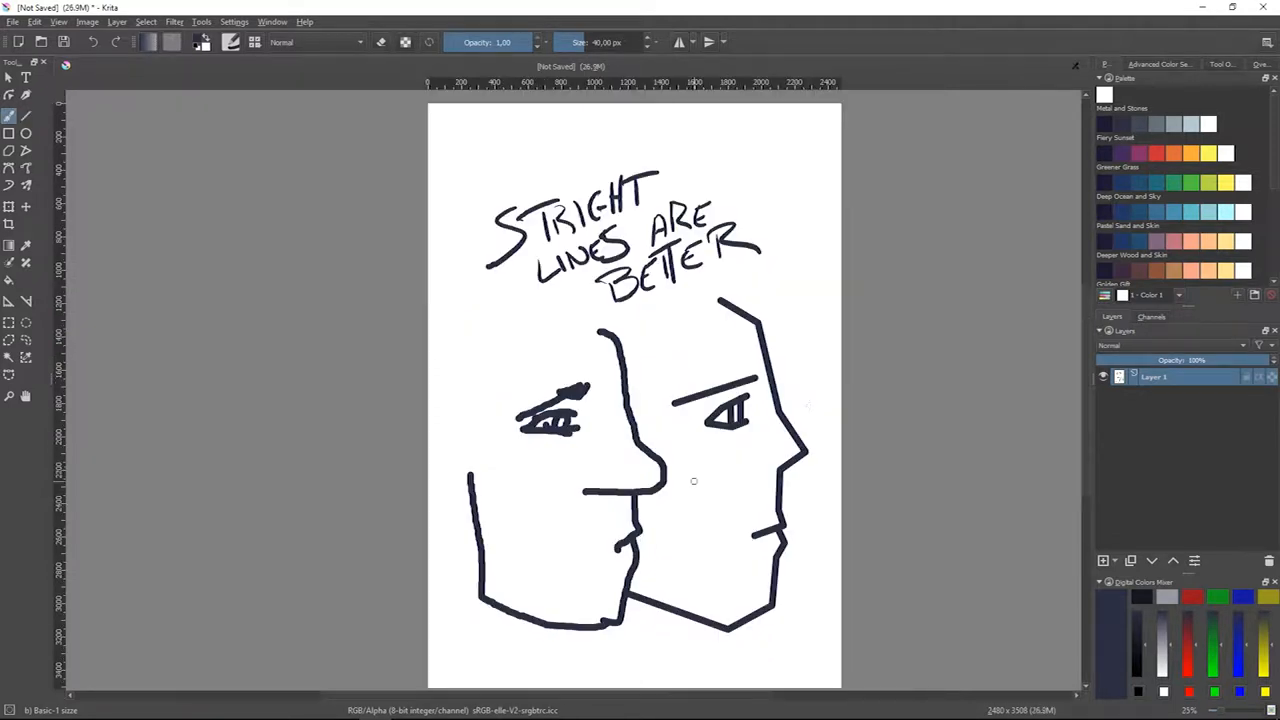
scroll("down", 3)
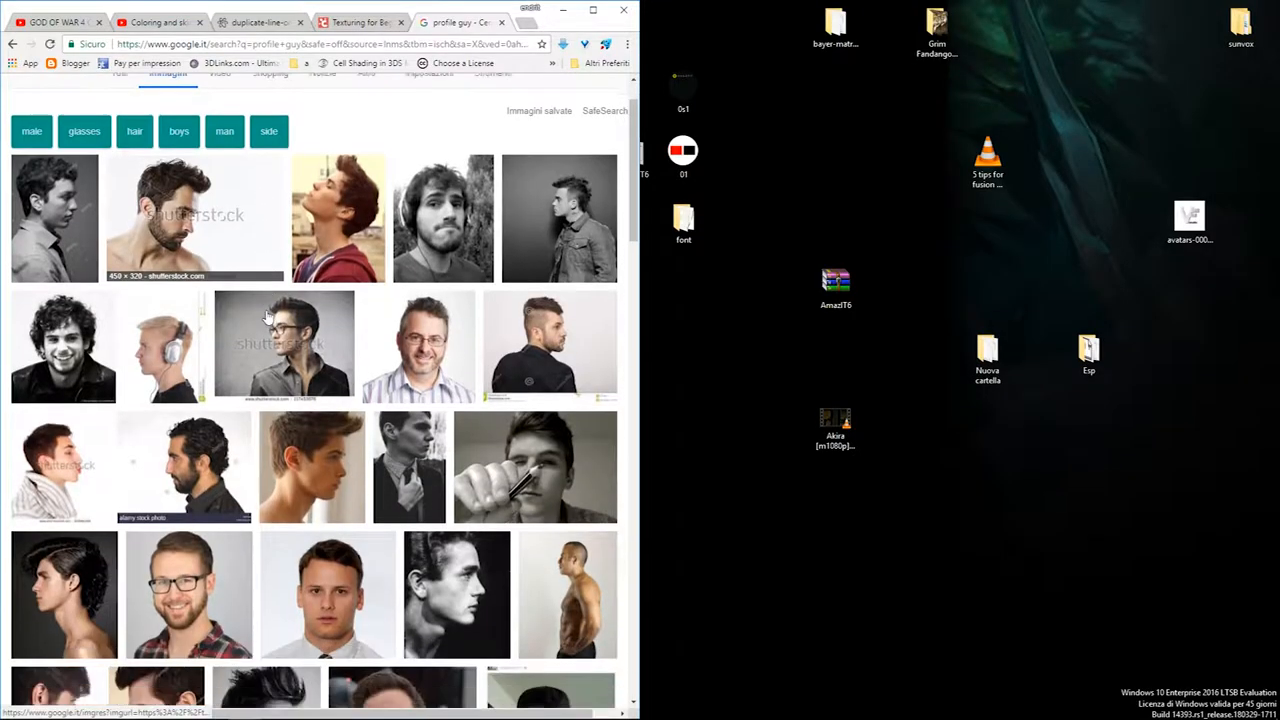
- Scroll through men's side-profile photo results to pick a reference
scroll("down", 3)
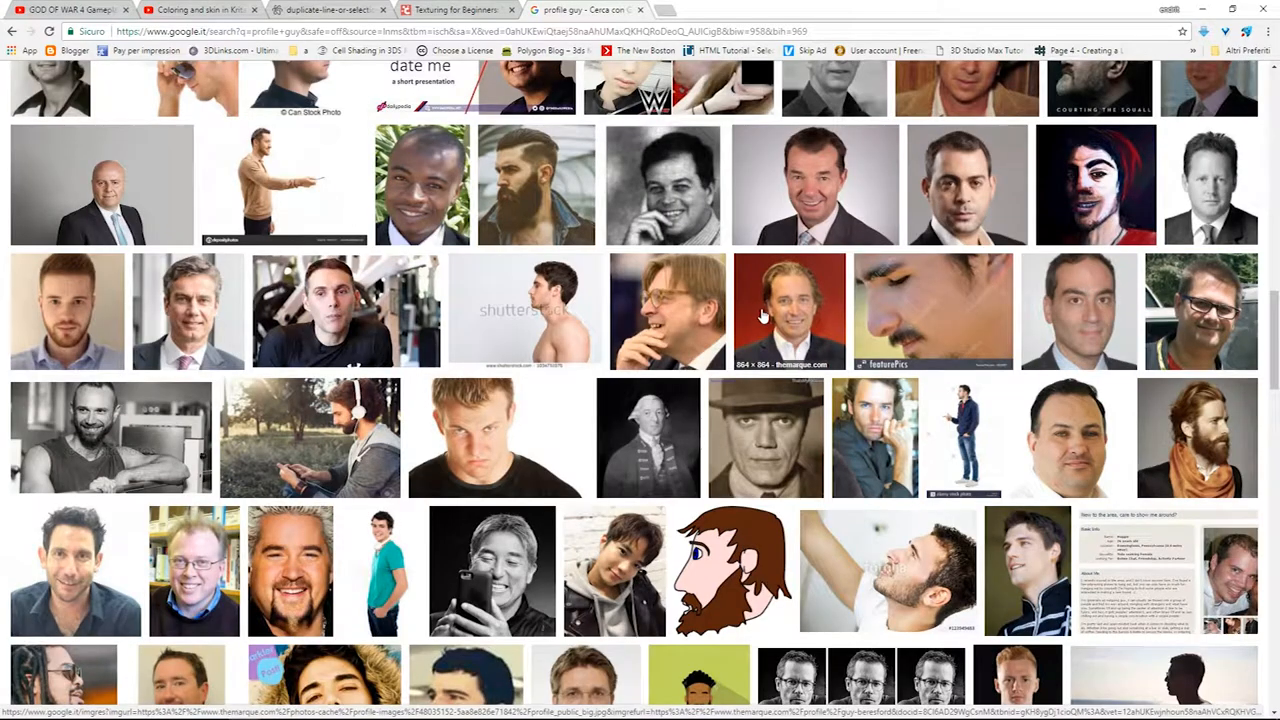
mouse_move(340, 206)
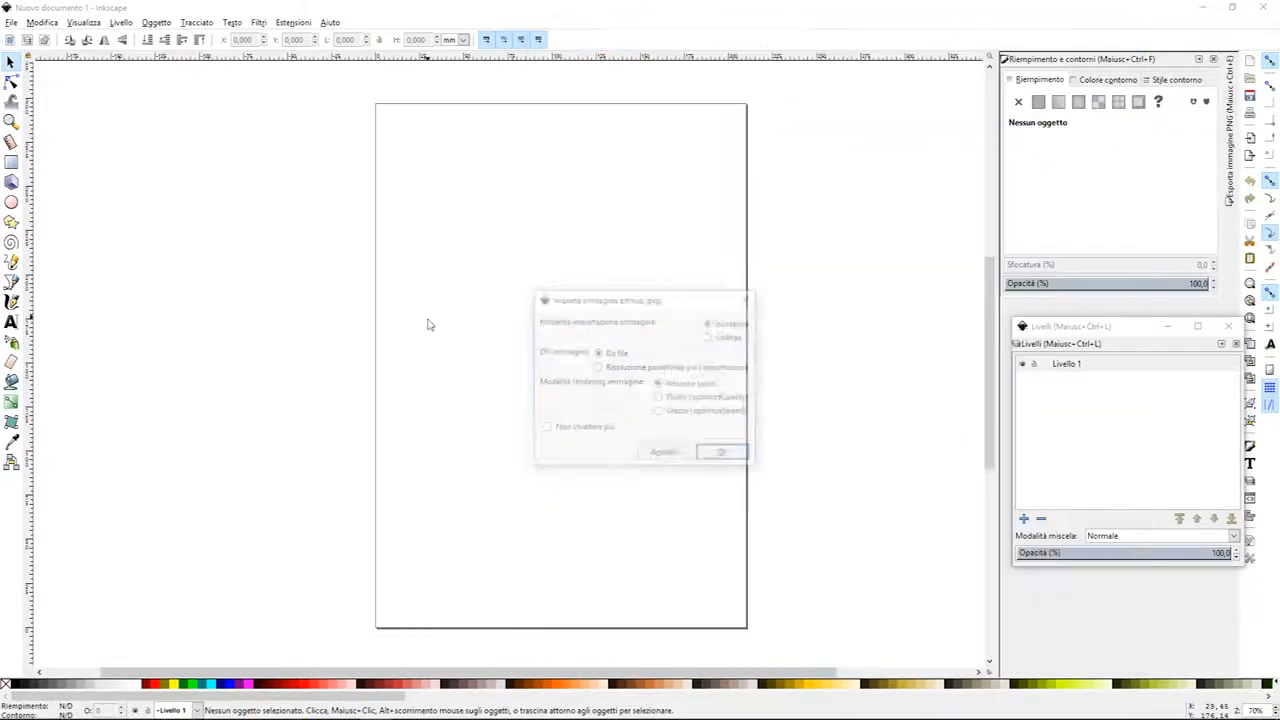
- Import the man's side-profile photo and add a new arm layer for tracing
left_click(720, 452)
type("arm")
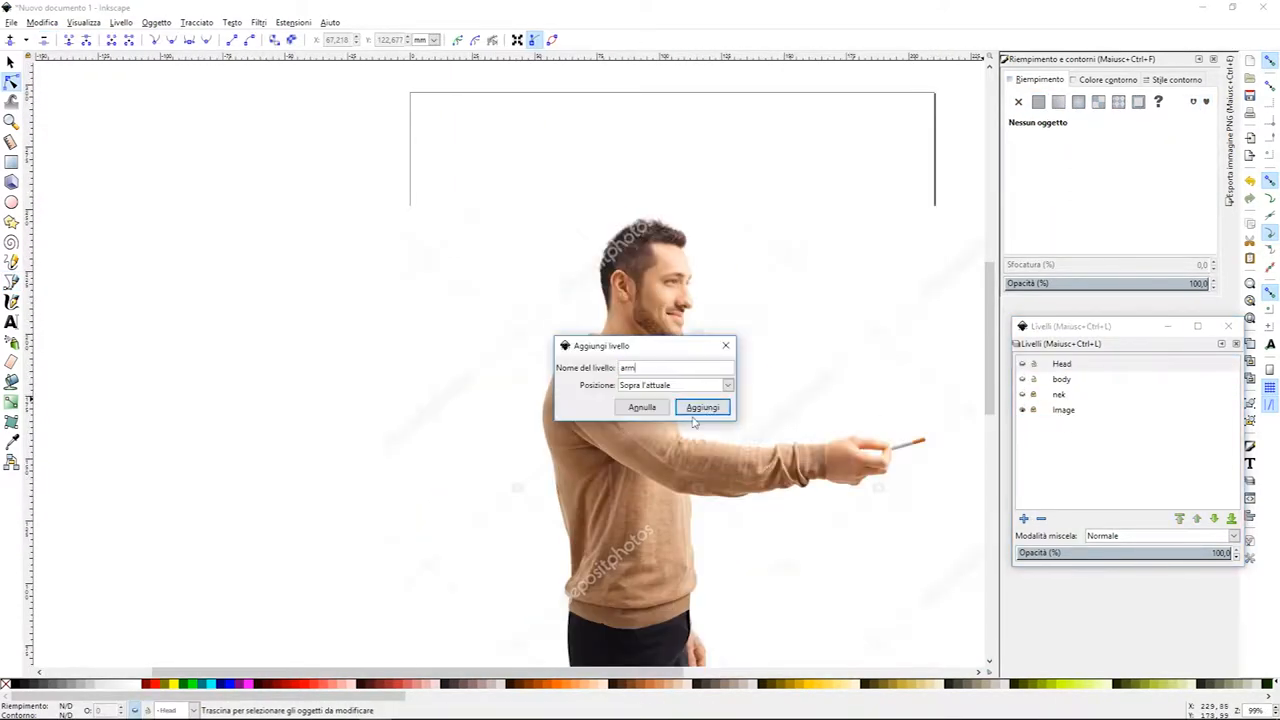
left_click(704, 408)
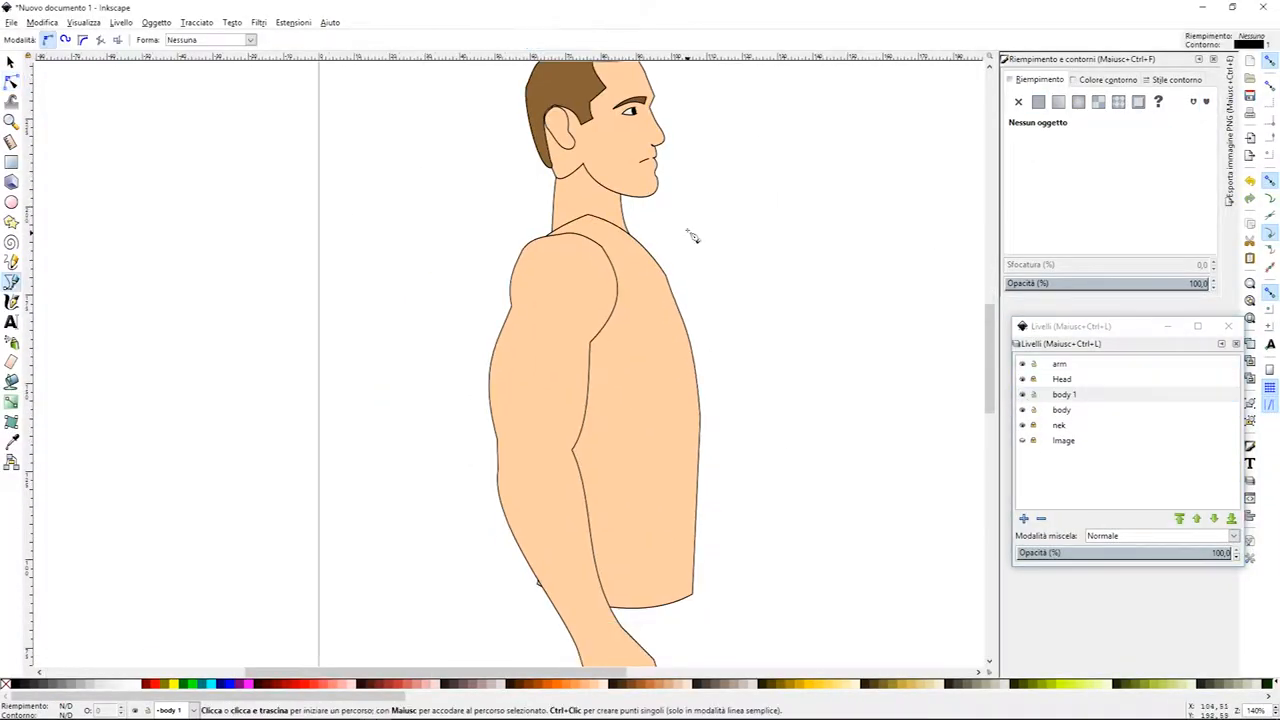